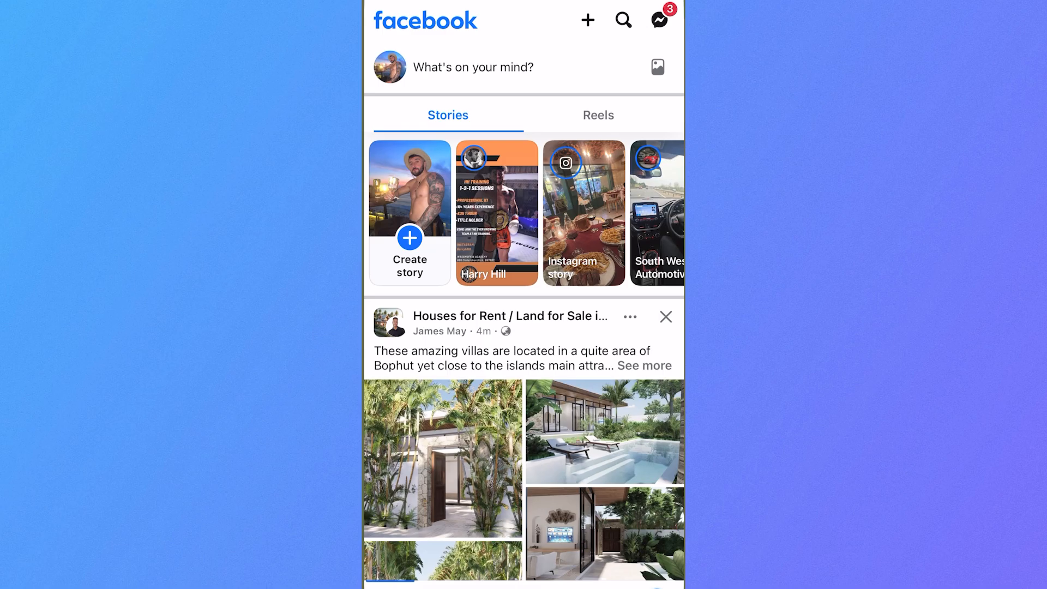
Relaunch Facebook from the home screen and bring up its Menu tab.
key("home")
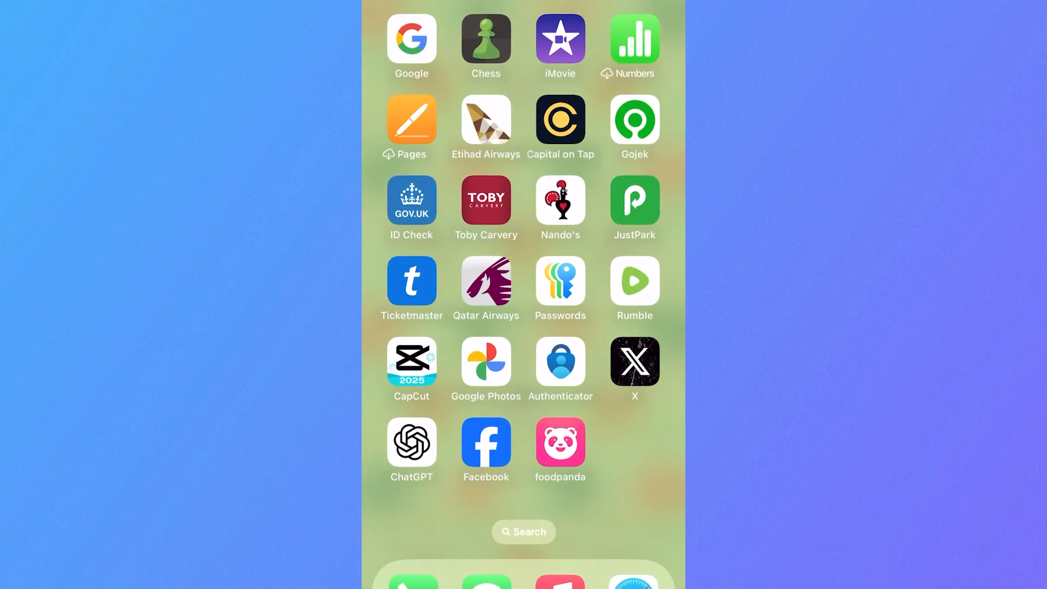
left_click(485, 441)
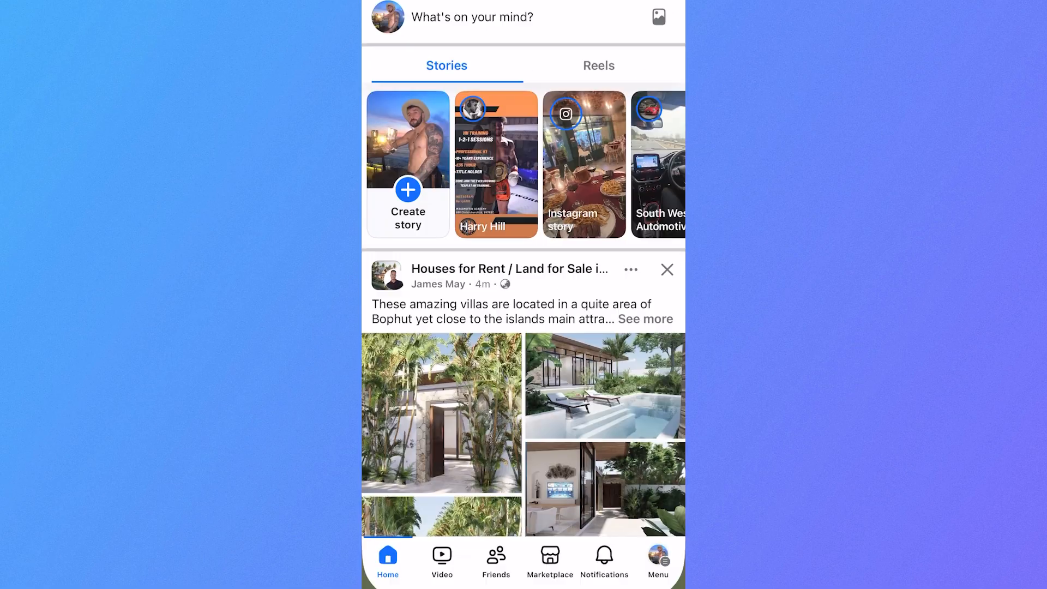
left_click(658, 560)
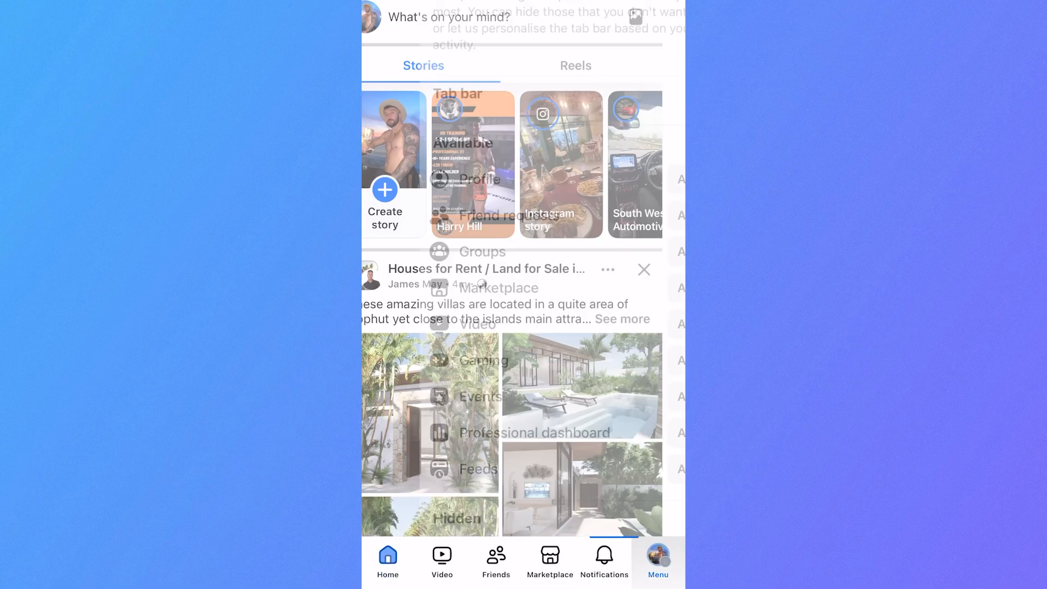
In Menu settings, change the Feeds tab from Auto to Pinned in Tab bar settings.
left_click(658, 561)
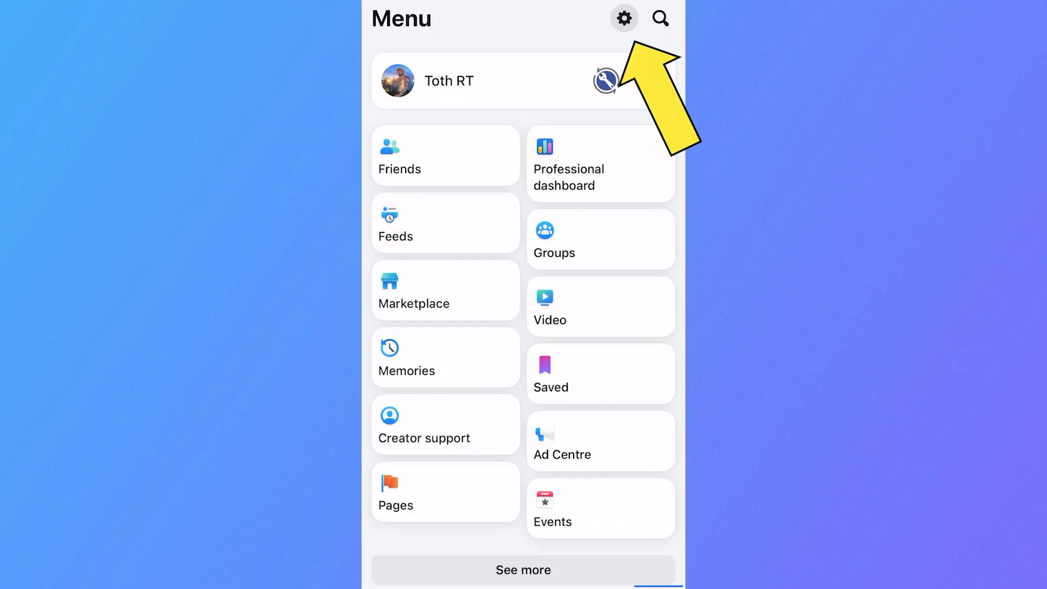
left_click(624, 18)
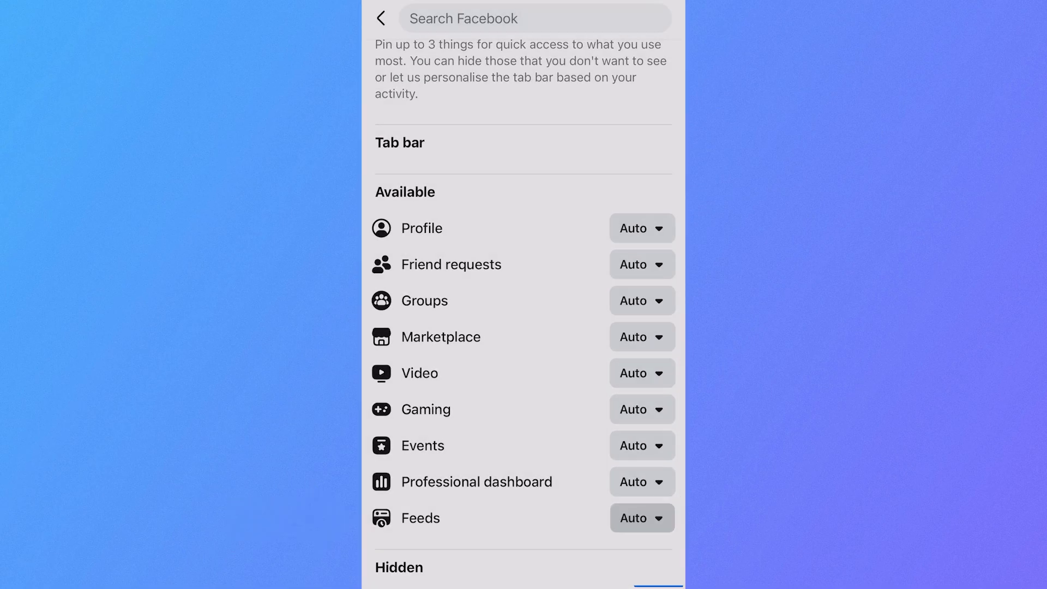
left_click(640, 518)
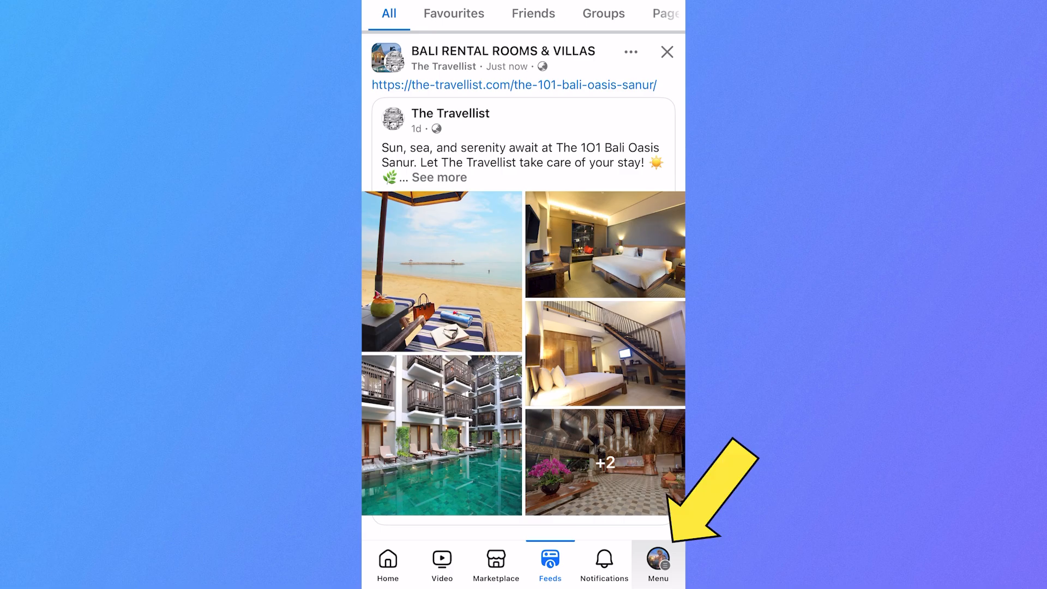
Log out of the Facebook account from the Menu and confirm the prompt.
left_click(658, 563)
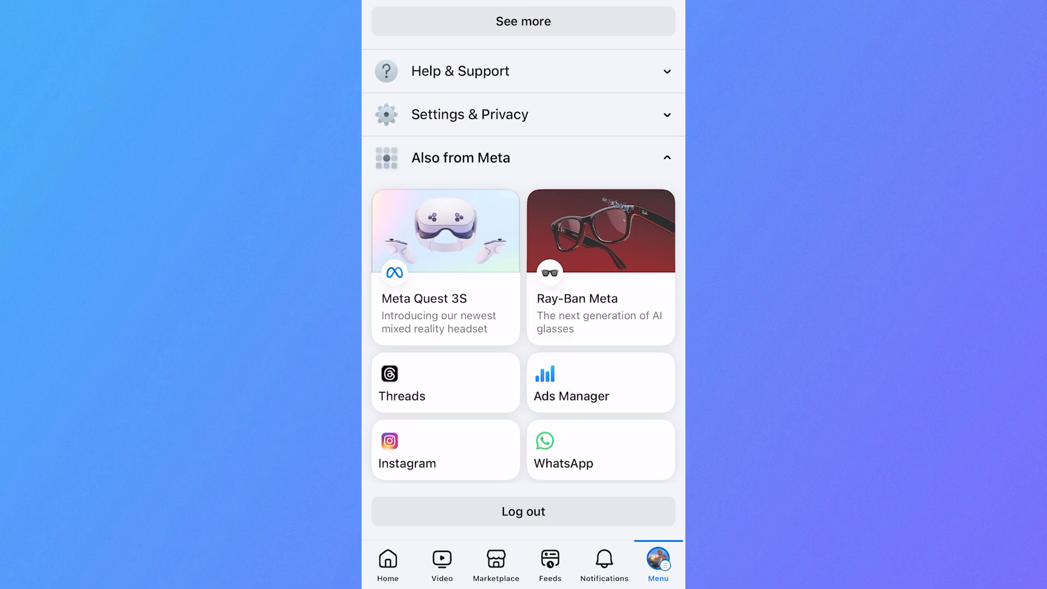
left_click(523, 512)
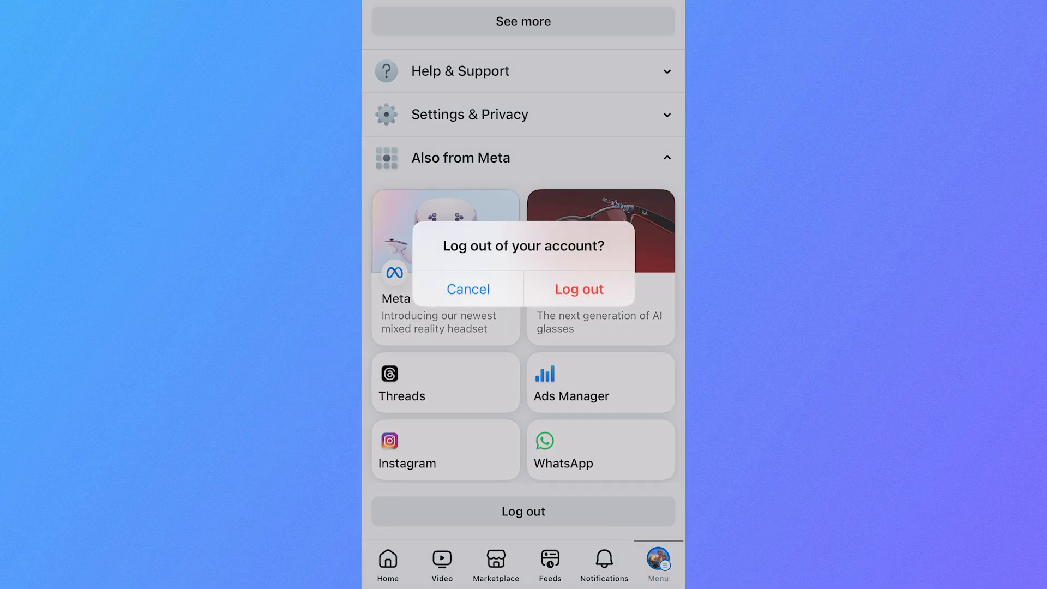
left_click(578, 288)
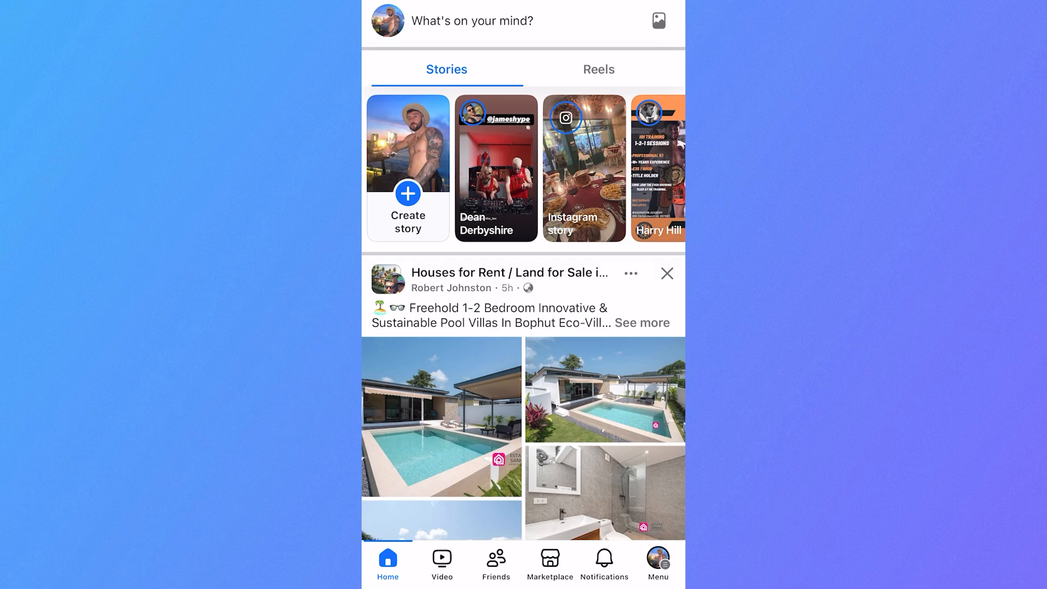
Open Settings > General > iPhone Storage and scroll to the app list.
key("home")
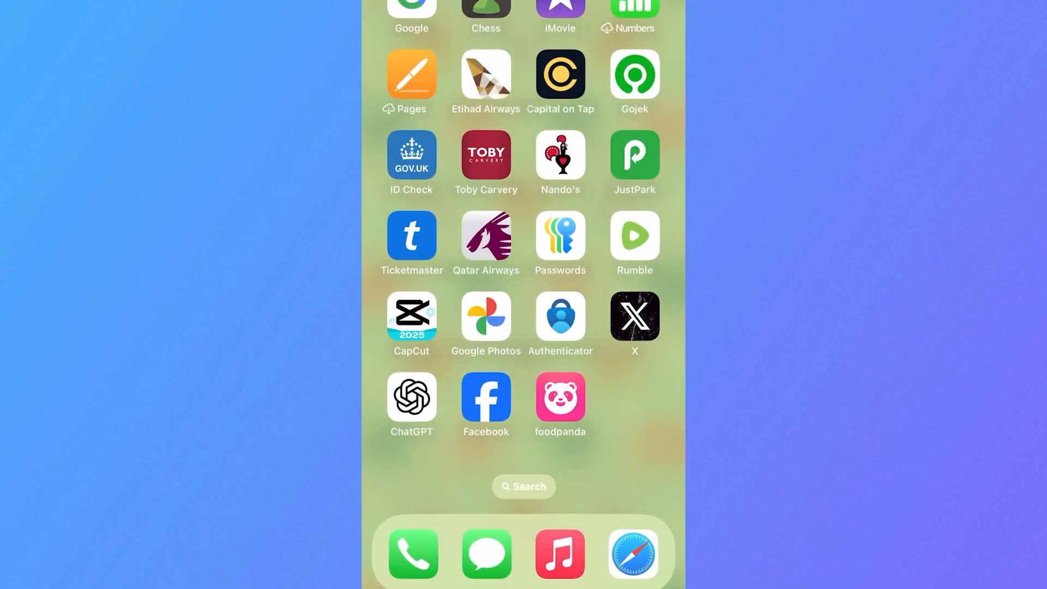
scroll("left", 3)
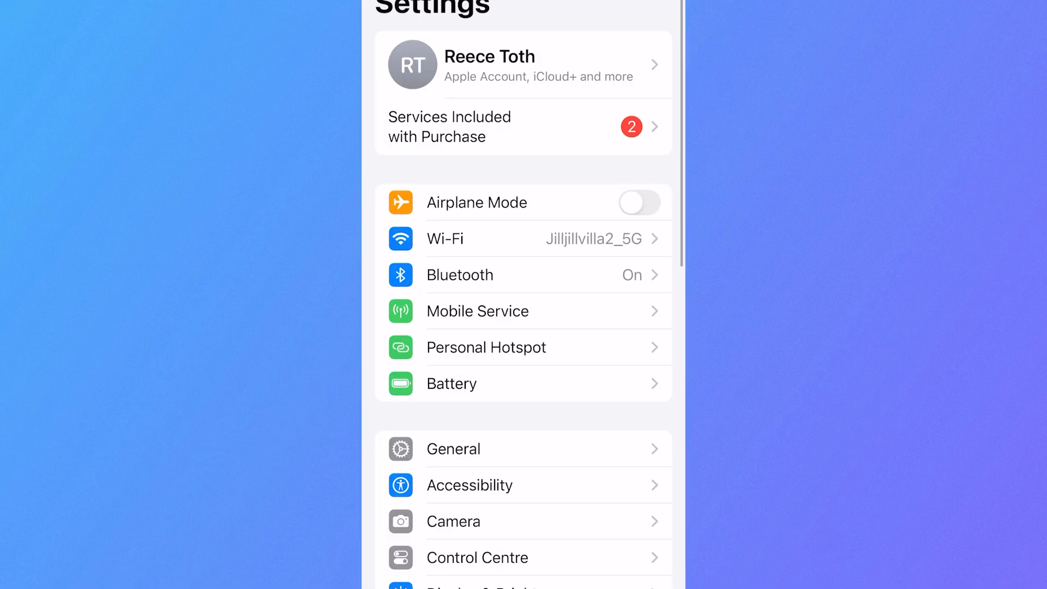
left_click(452, 449)
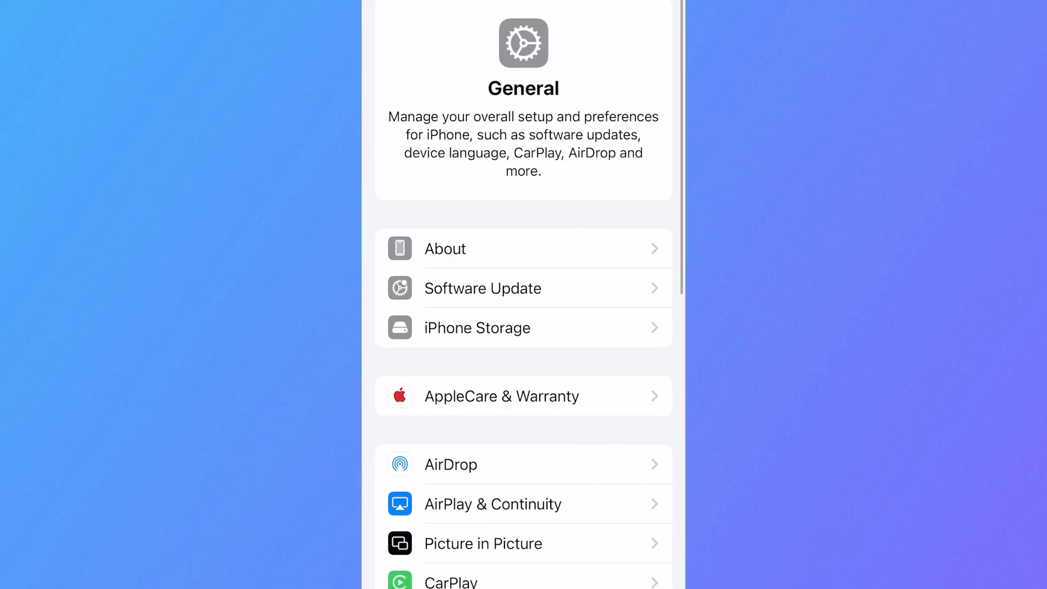
left_click(477, 327)
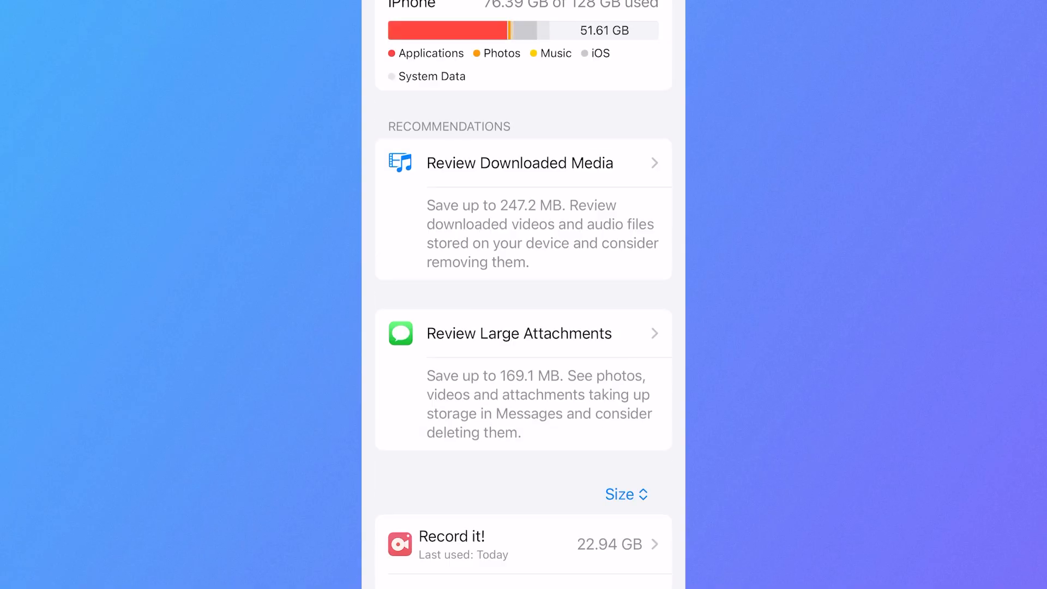
scroll("down", 3)
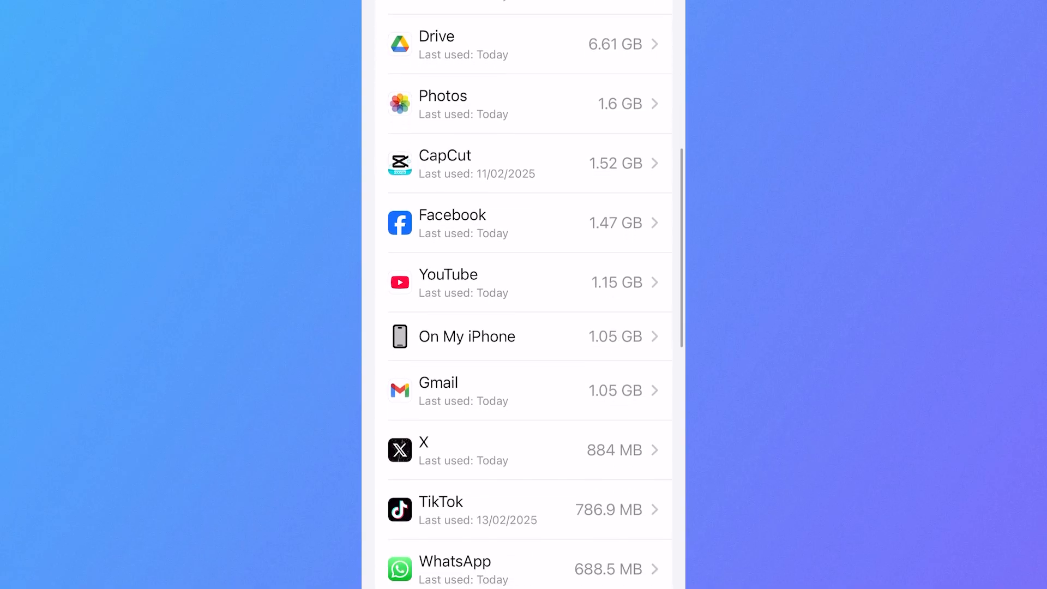
Offload Facebook (1.47 GB) keeping its data, then reinstall the app.
left_click(528, 222)
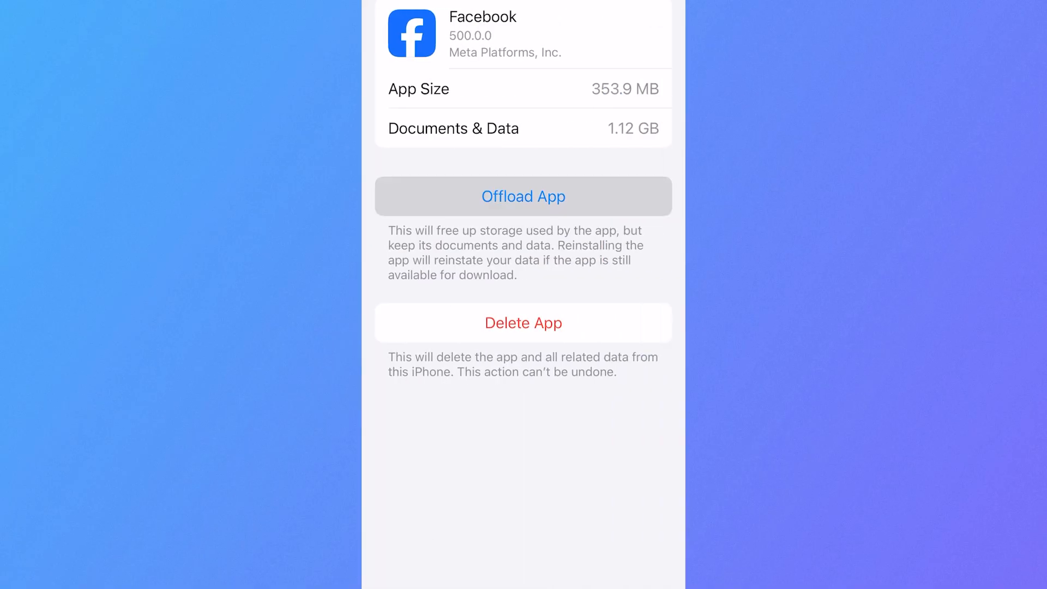
left_click(523, 196)
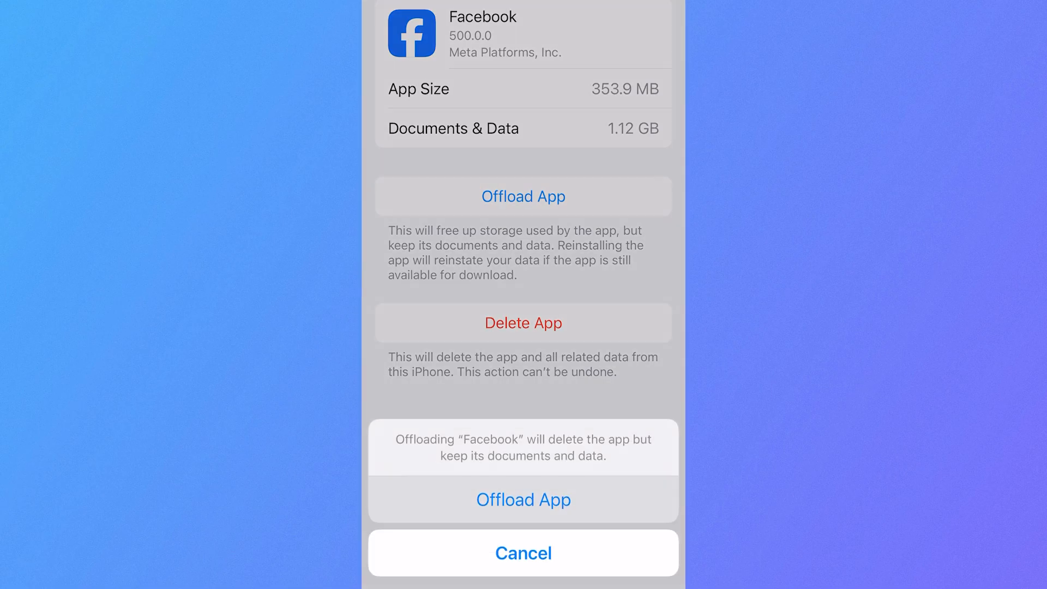
left_click(524, 500)
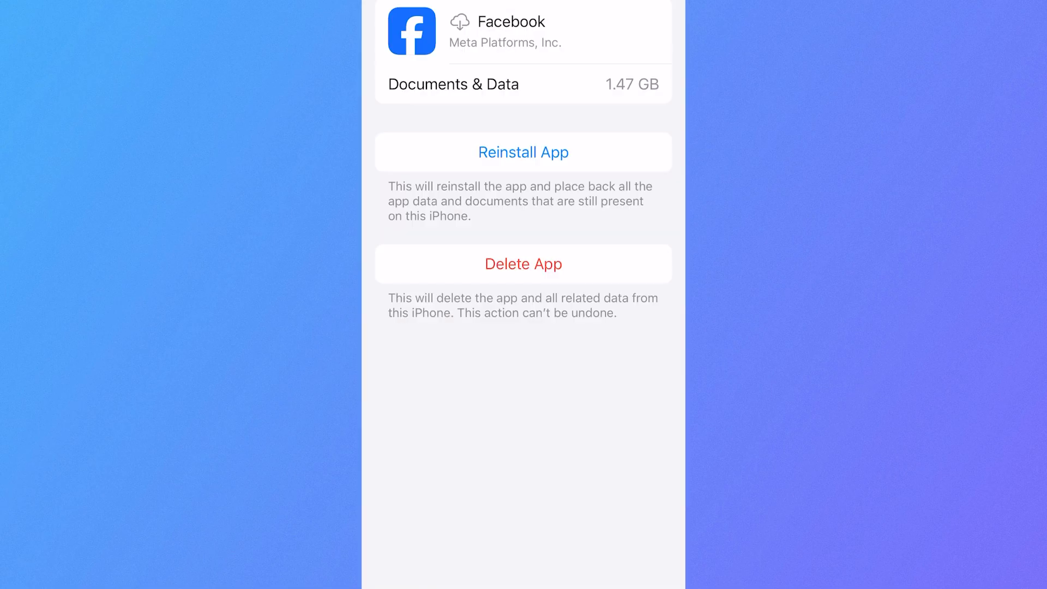
left_click(523, 152)
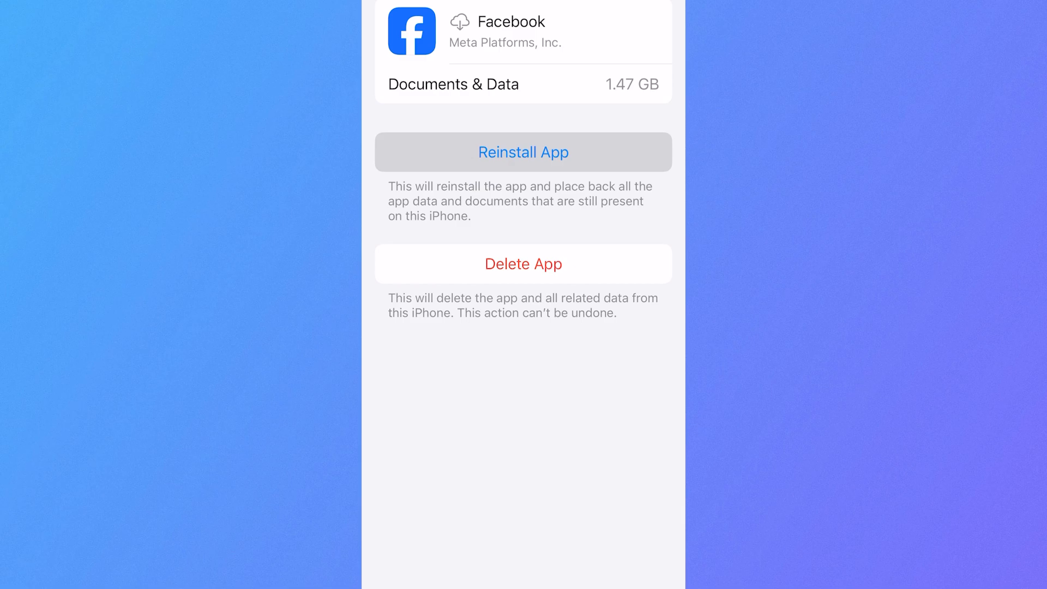
left_click(523, 151)
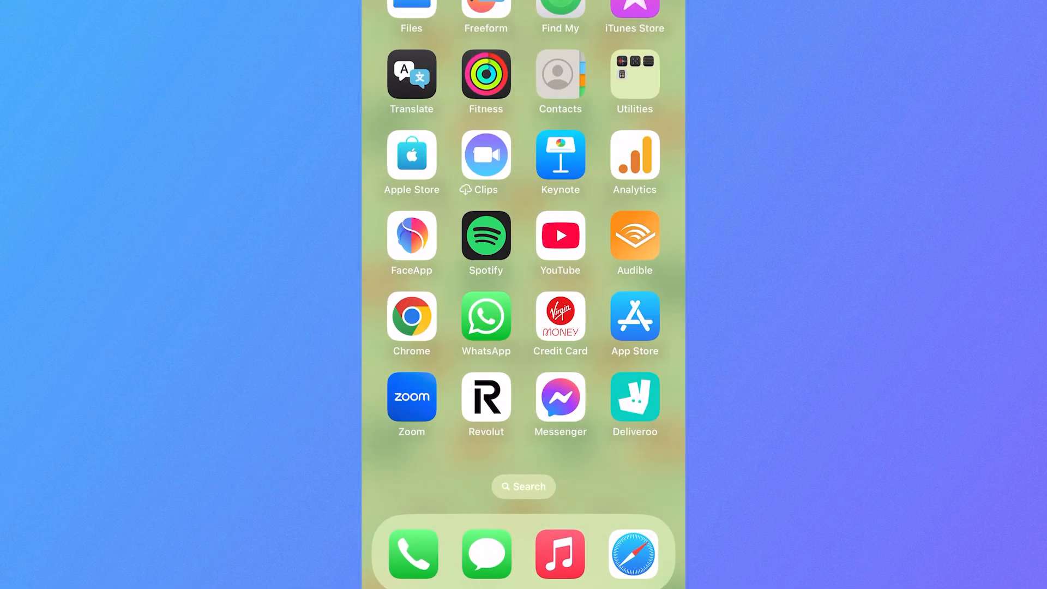
scroll("left", 3)
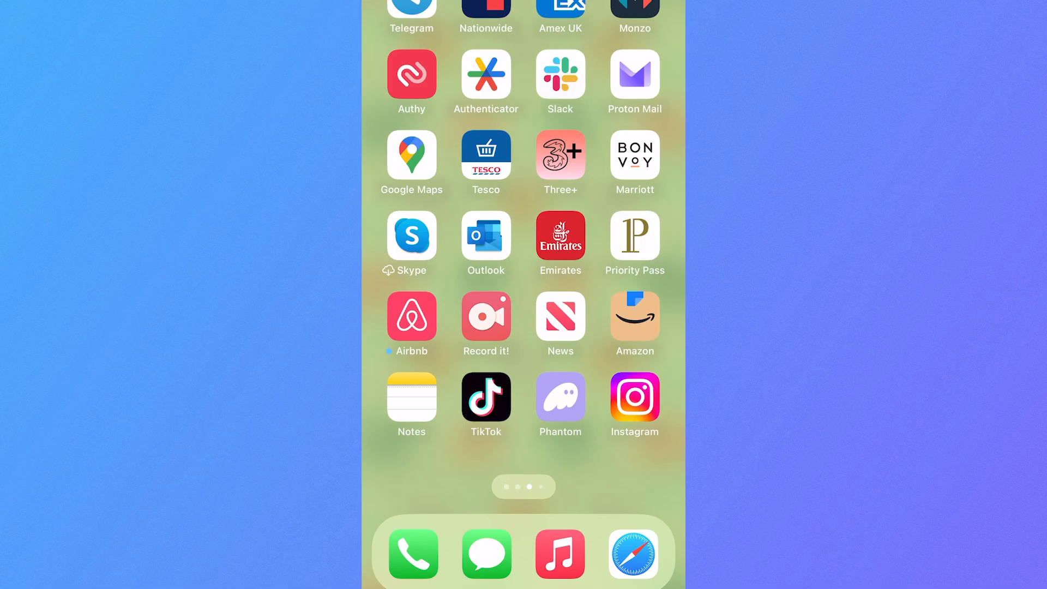